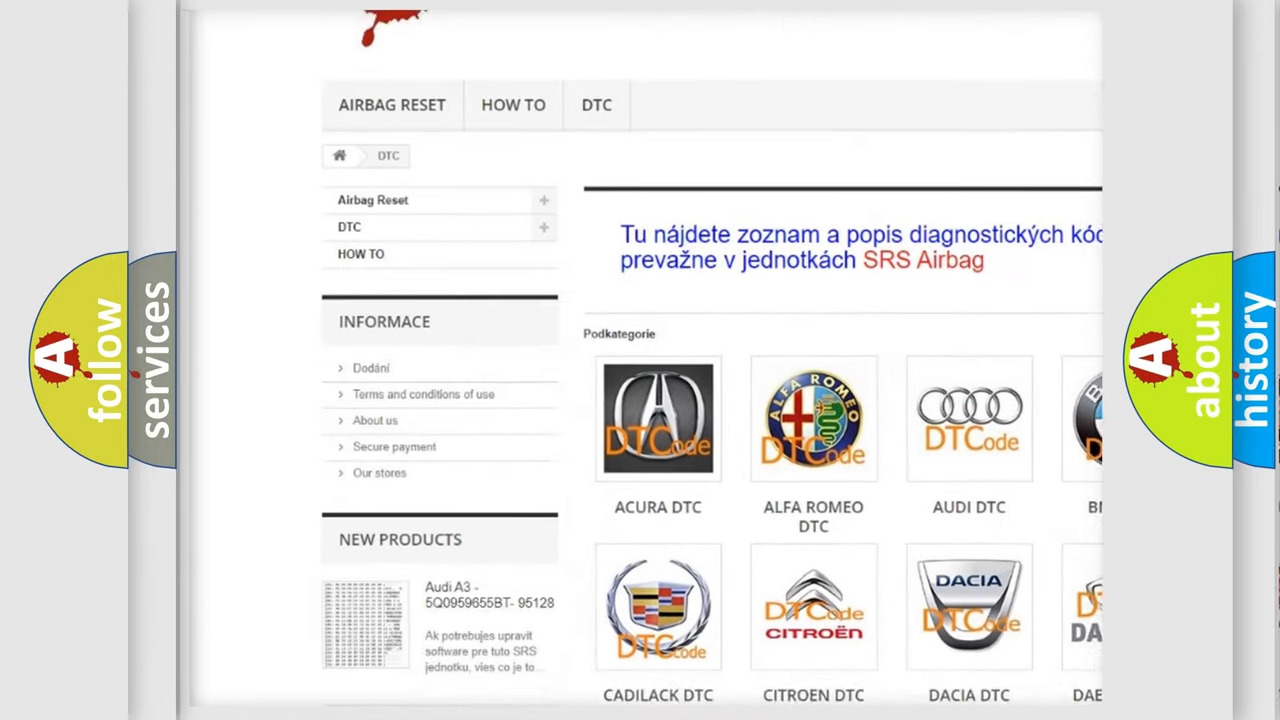
{"action": "scroll", "scroll_direction": "down", "scroll_amount": 3}
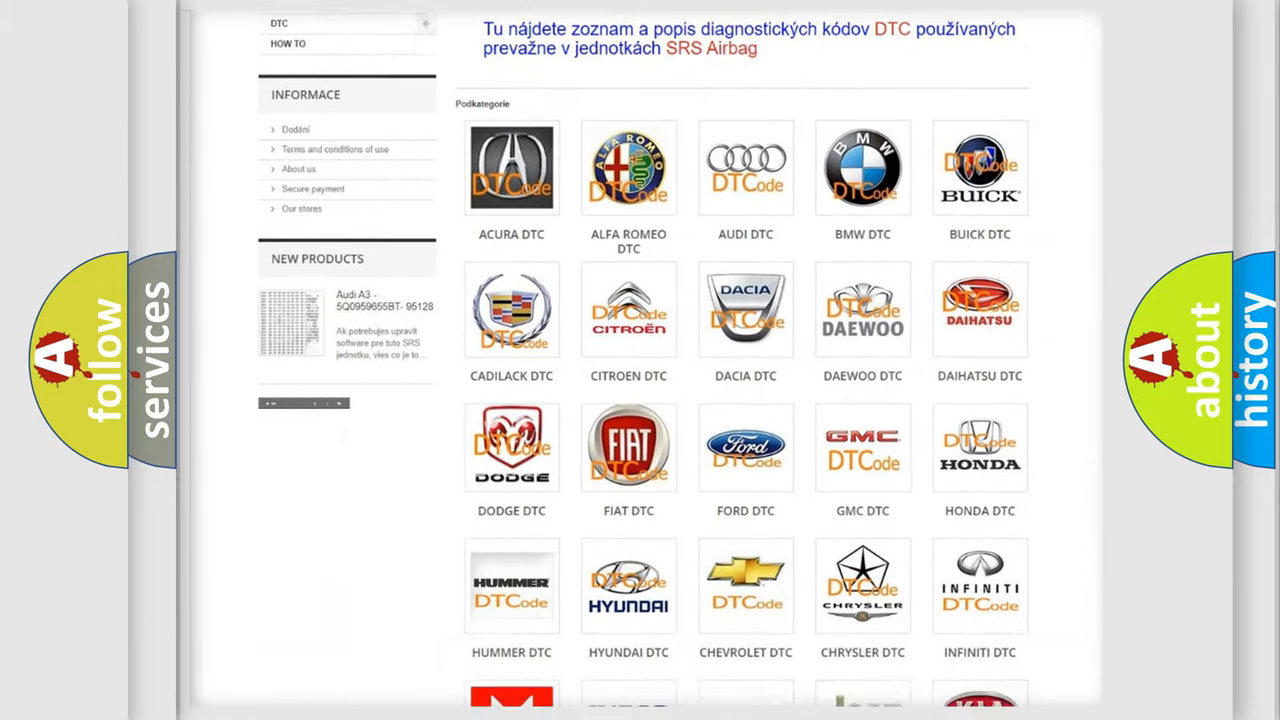
{"action": "scroll", "scroll_direction": "down", "scroll_amount": 3}
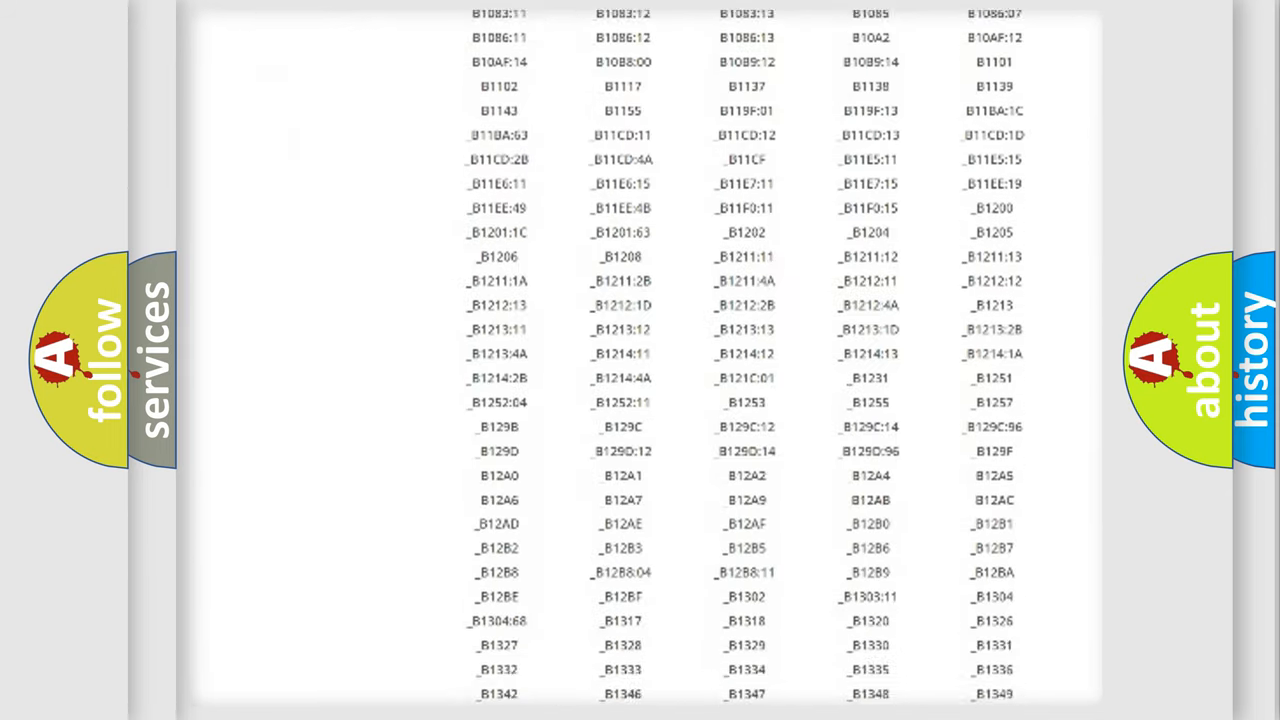
{"action": "scroll", "scroll_direction": "down", "scroll_amount": 3}
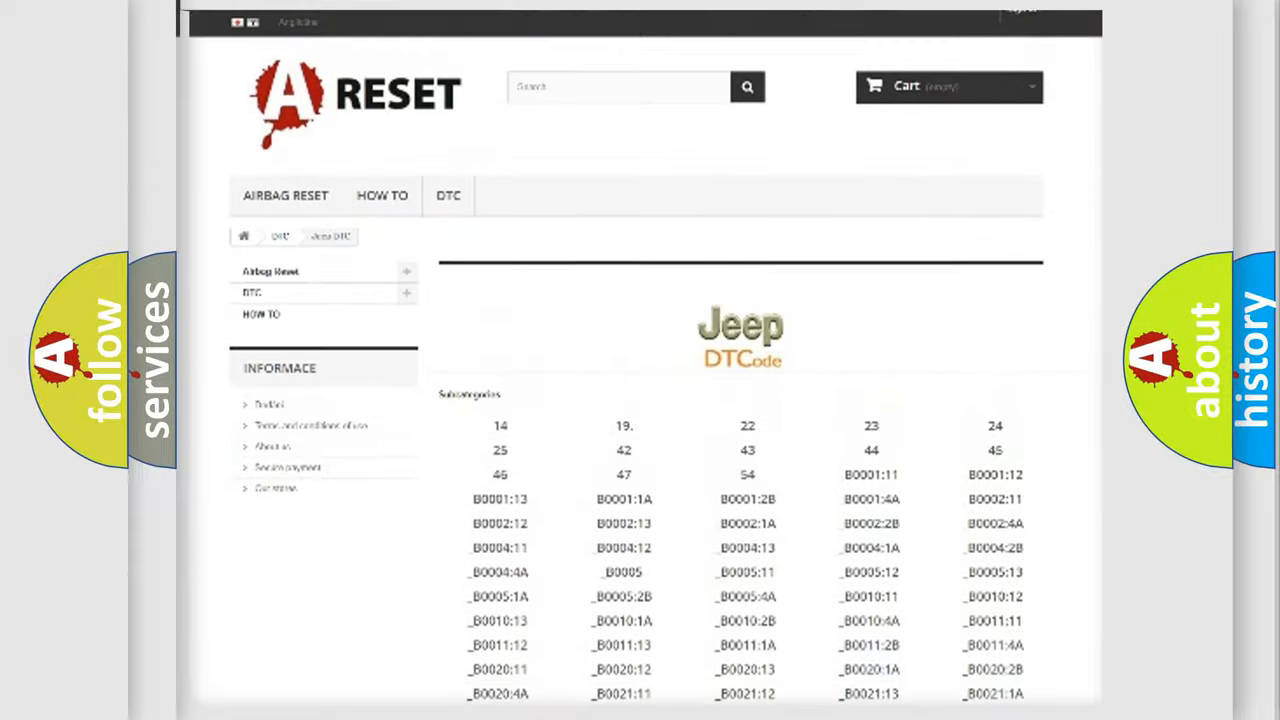
{"action": "scroll", "scroll_direction": "up", "scroll_amount": 3}
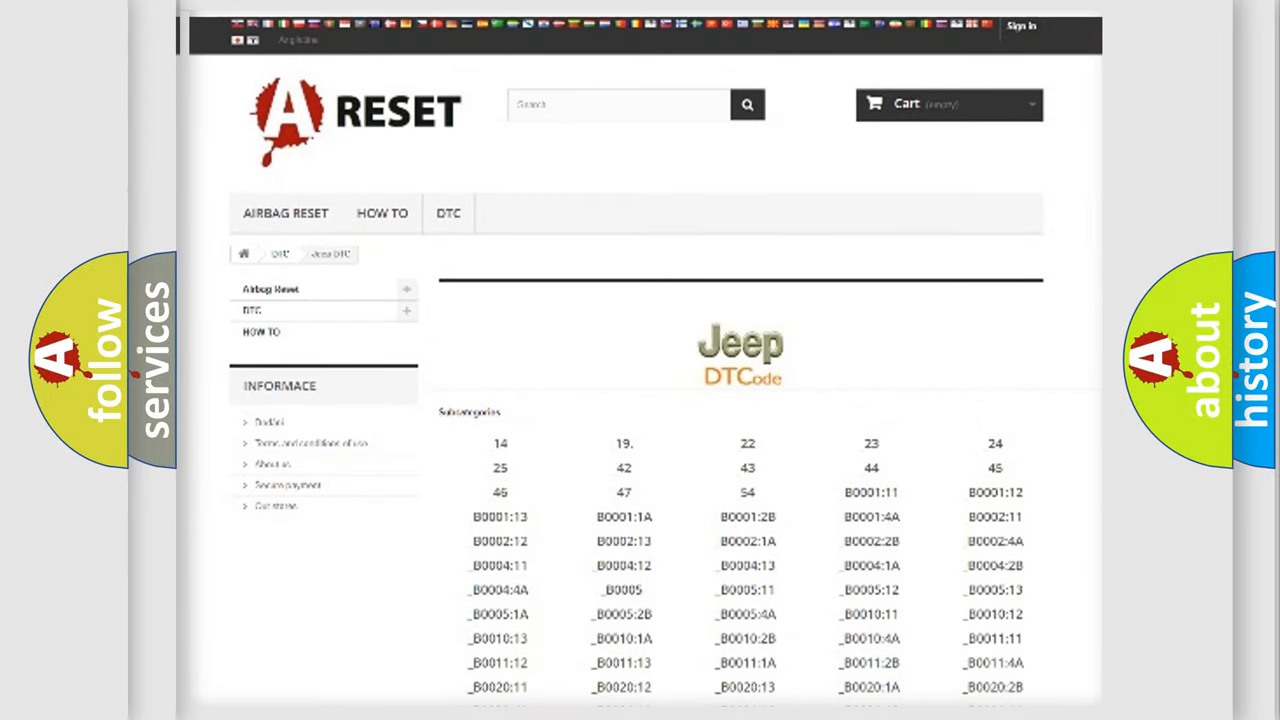